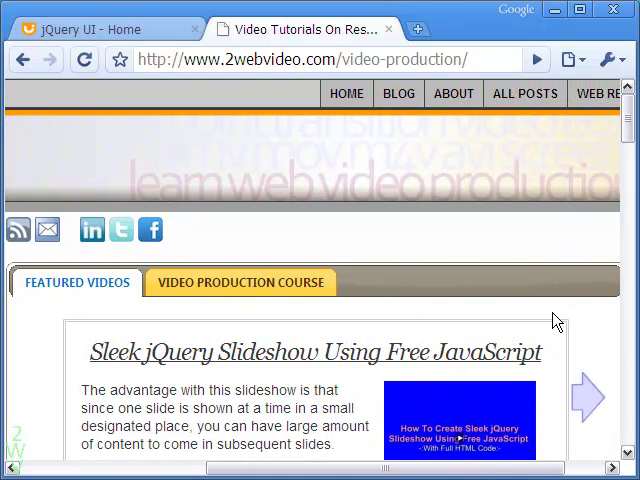
Show the blog's Video Production Course section, then switch to the jQuery UI home page.
scroll("down", 3)
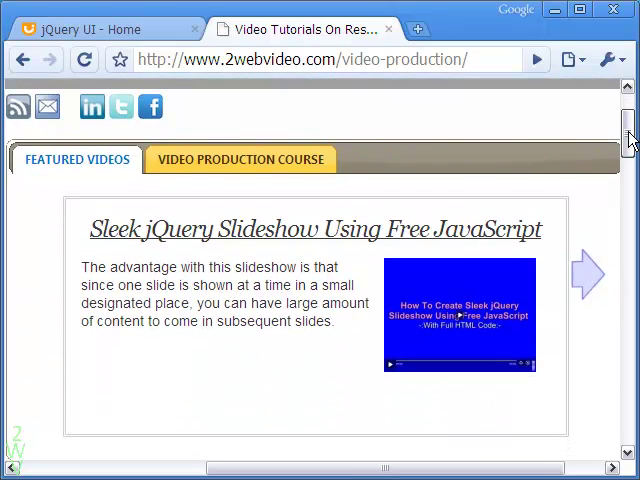
scroll("down", 3)
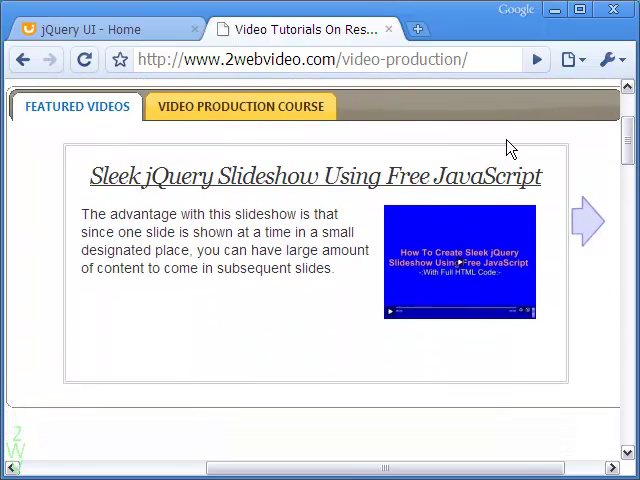
left_click(240, 106)
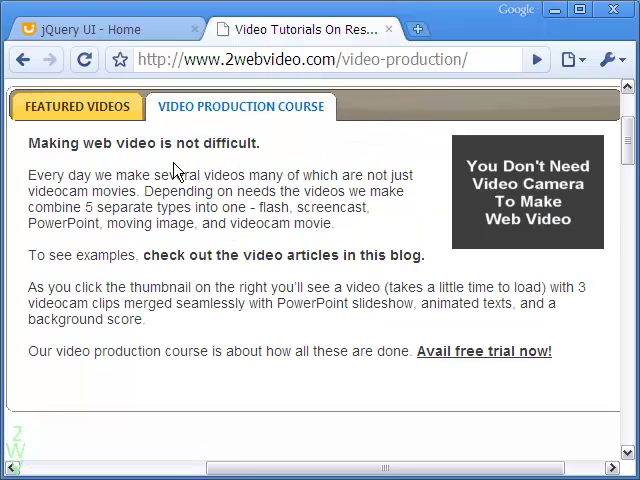
left_click(76, 108)
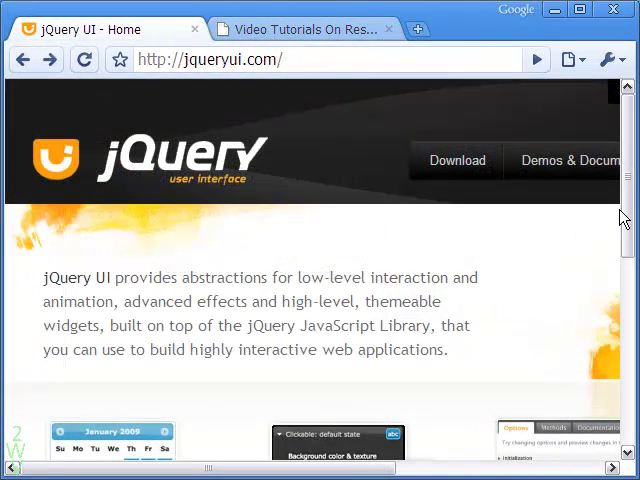
Reach the Tabs widget demo from the Demos & Documentation listing.
scroll("down", 3)
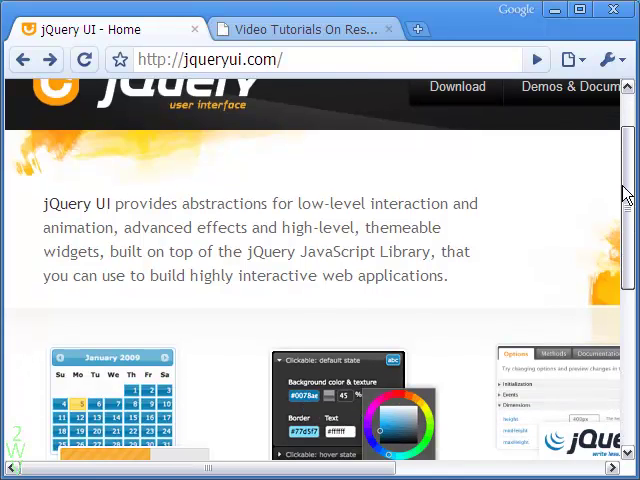
scroll("down", 3)
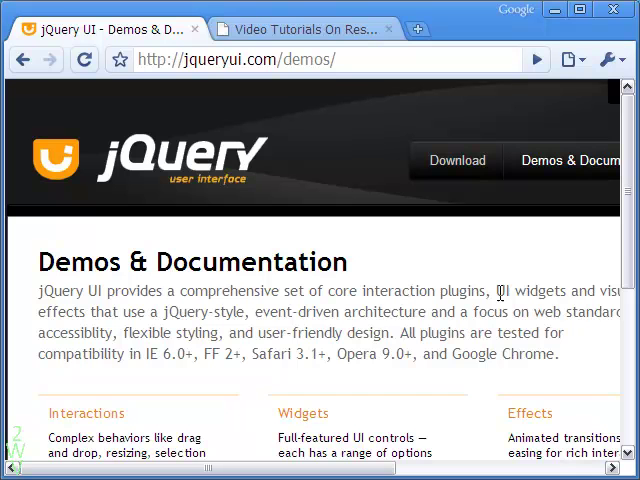
scroll("down", 3)
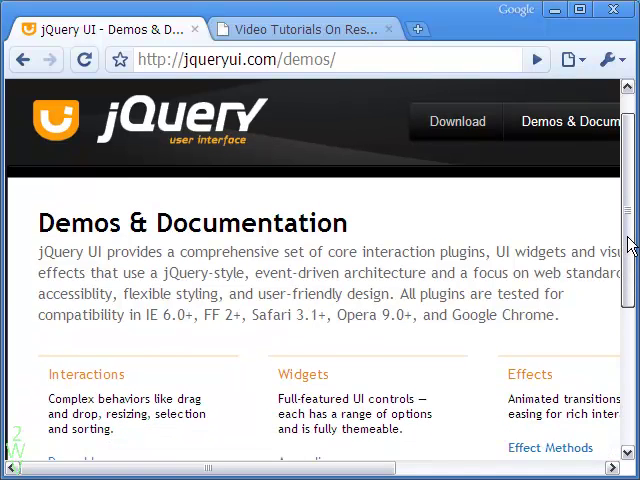
scroll("down", 3)
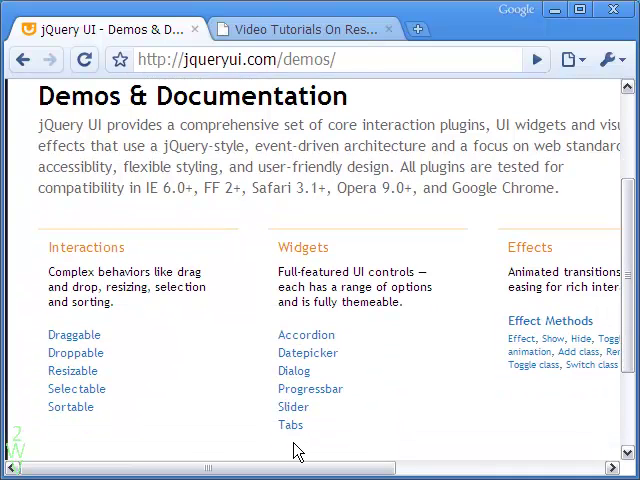
left_click(290, 424)
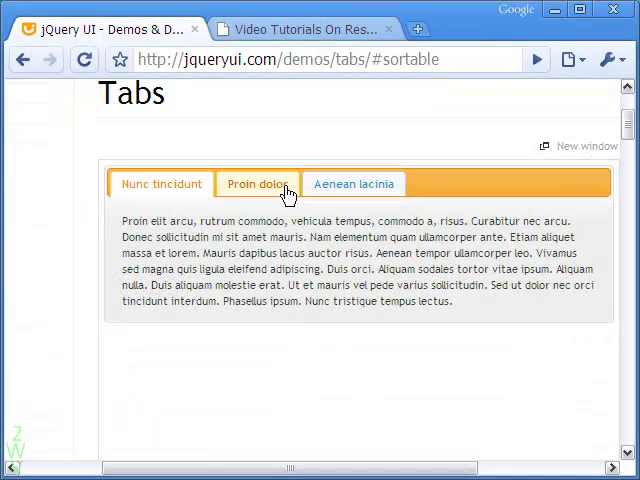
Reorder the demo's tabs by dragging and load the Sortable tabs example.
left_click(352, 184)
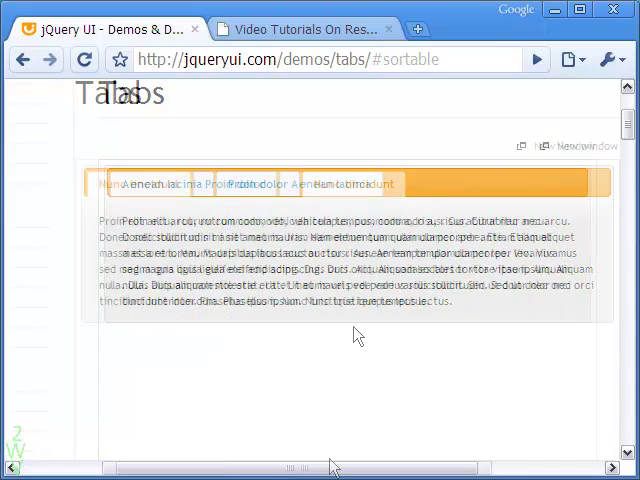
scroll("right", 3)
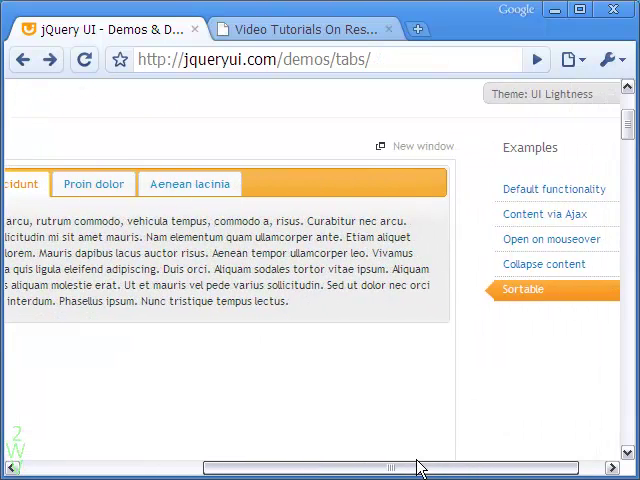
scroll("right", 3)
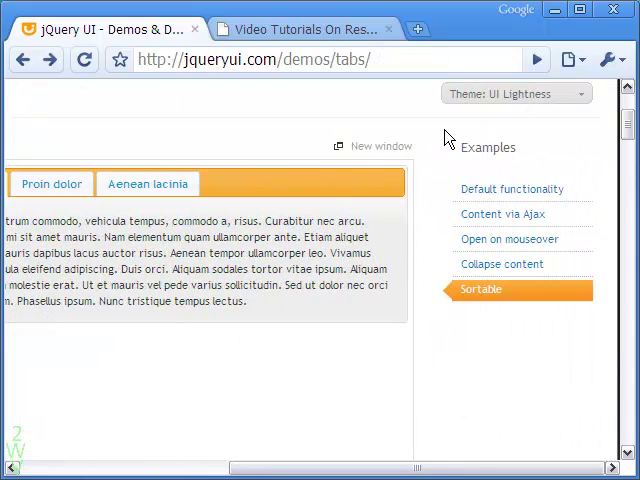
left_click(516, 92)
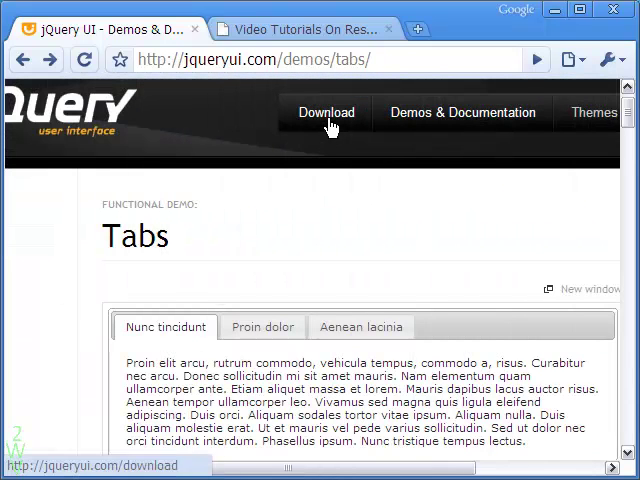
Start a custom jQuery UI build with the UI lightness theme selected.
left_click(326, 112)
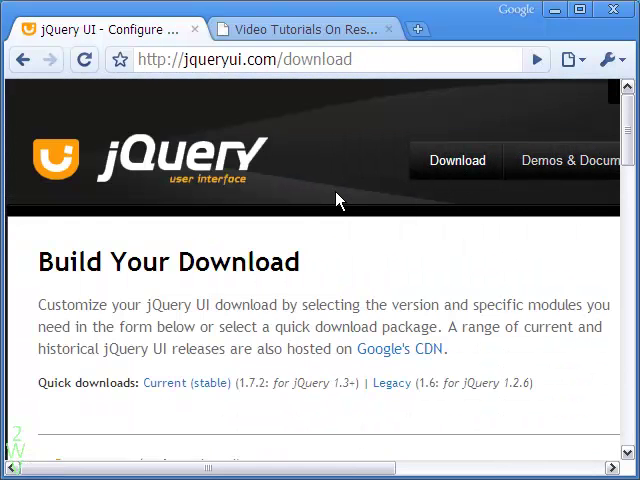
mouse_move(290, 288)
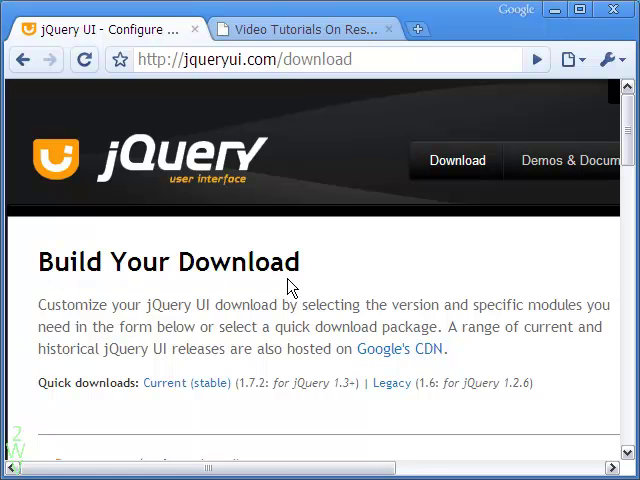
scroll("right", 3)
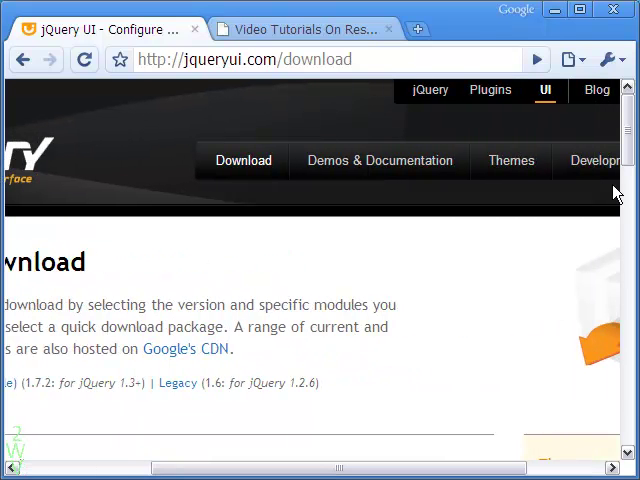
scroll("down", 3)
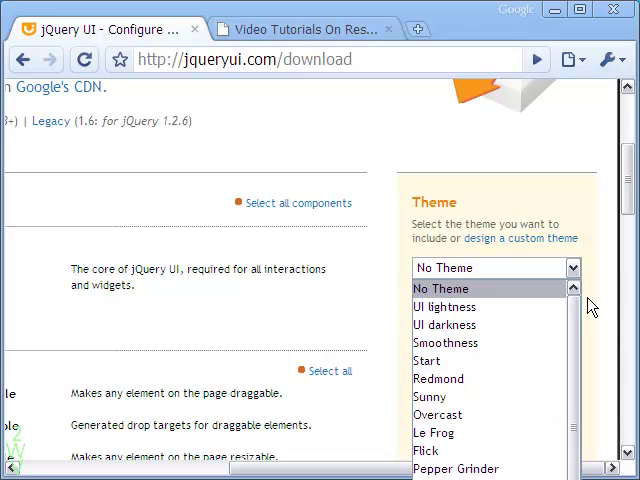
left_click(440, 288)
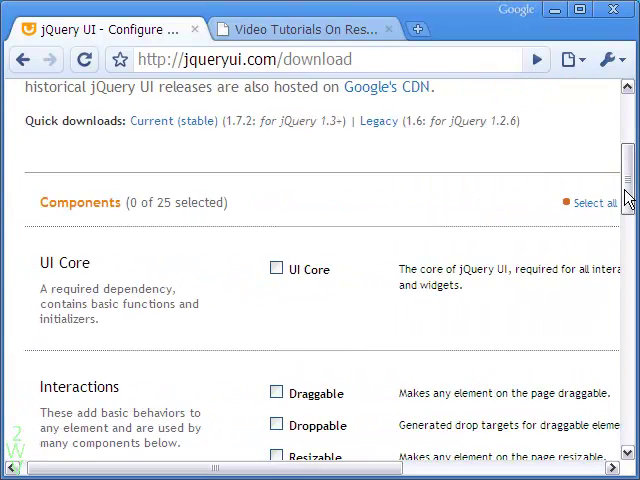
Tick the needed components and download the customized jQuery UI 1.7.2 package.
scroll("down", 3)
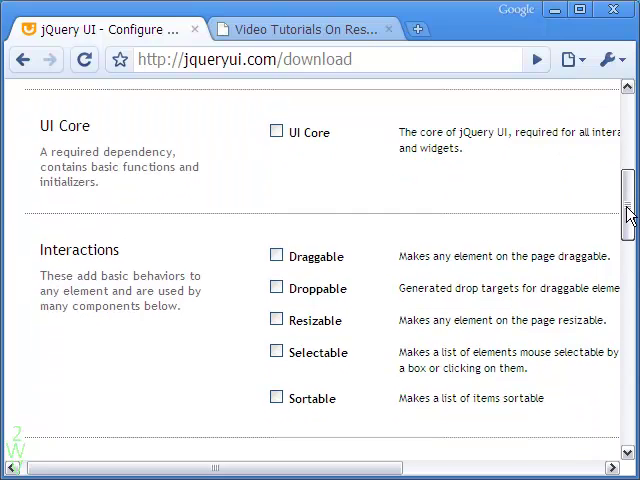
scroll("down", 3)
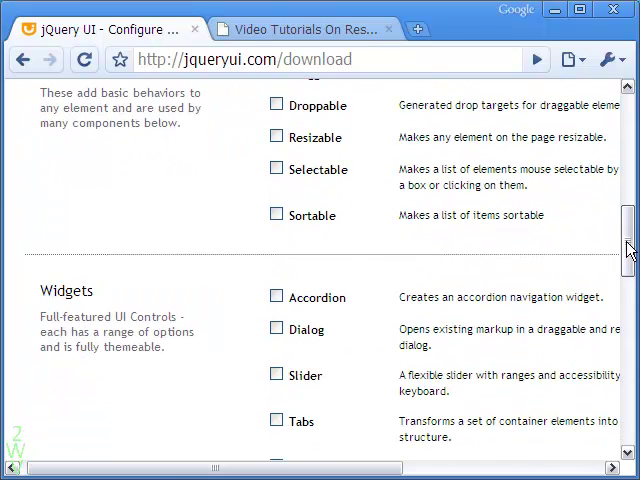
left_click(276, 420)
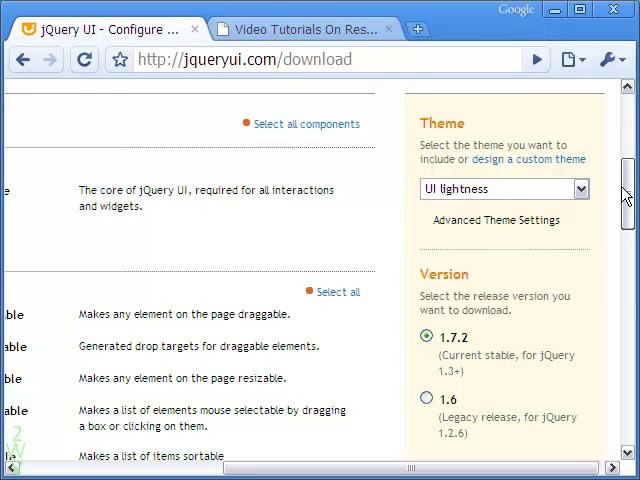
scroll("down", 3)
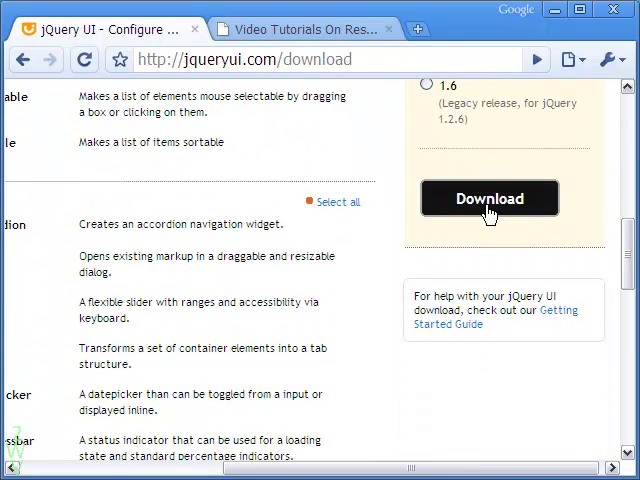
left_click(488, 198)
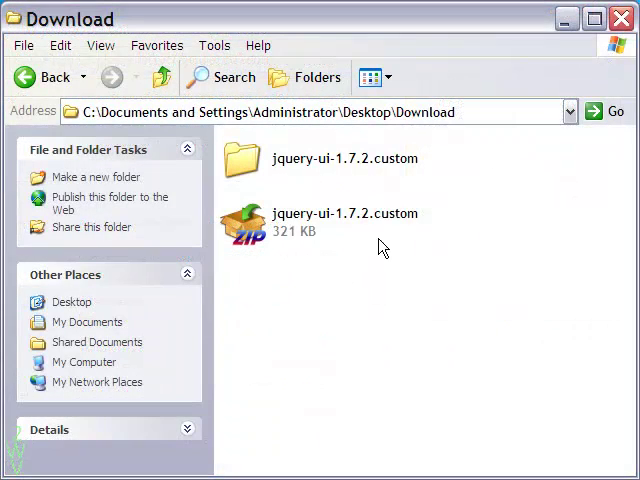
mouse_move(292, 180)
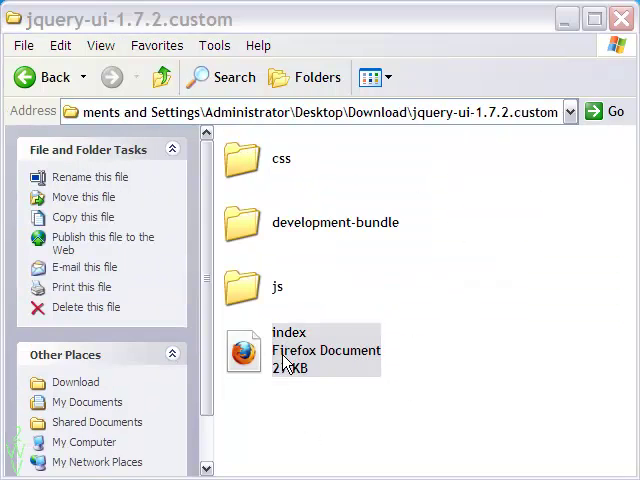
Load index.html in Firefox and switch the example's tabs to Second and back to First.
double_click(288, 350)
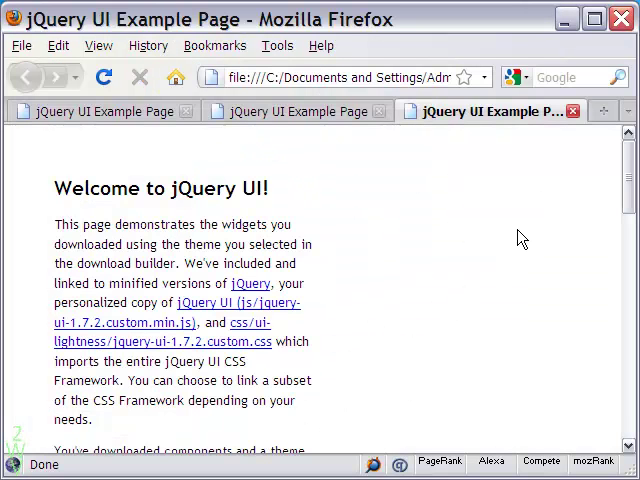
scroll("down", 3)
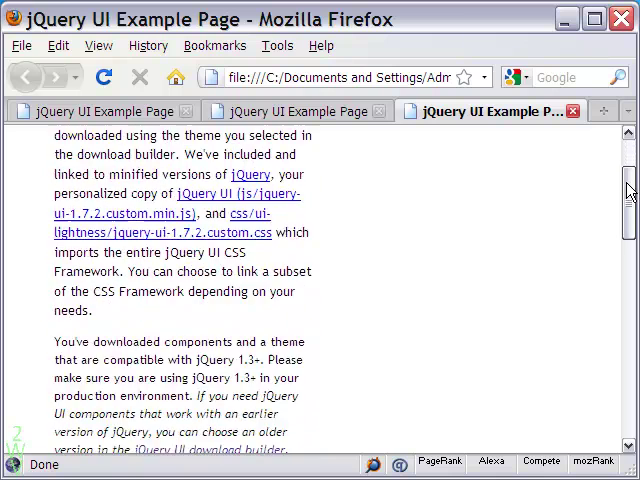
scroll("down", 3)
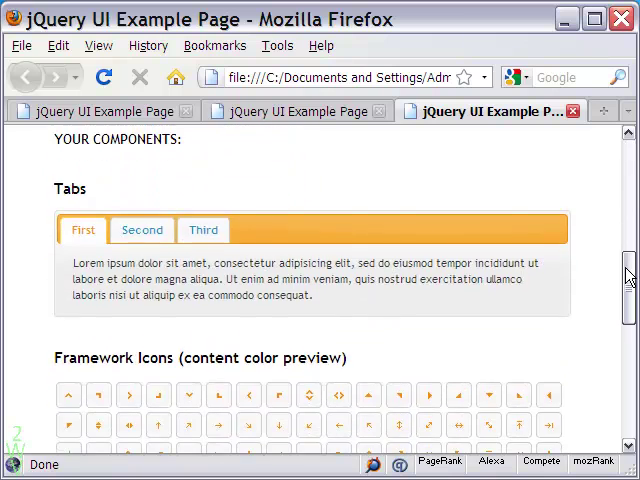
mouse_move(204, 240)
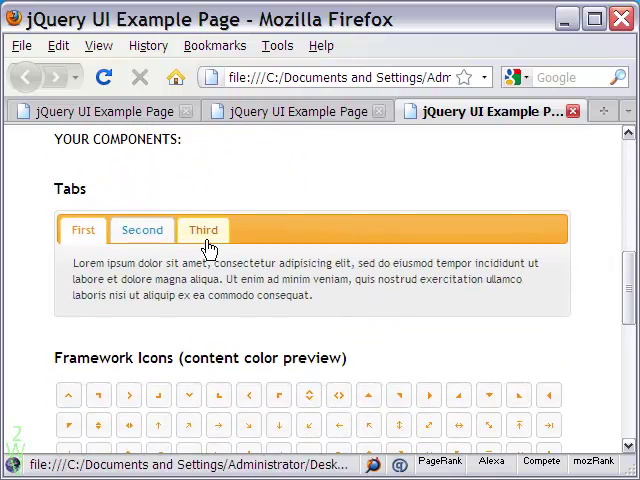
left_click(142, 230)
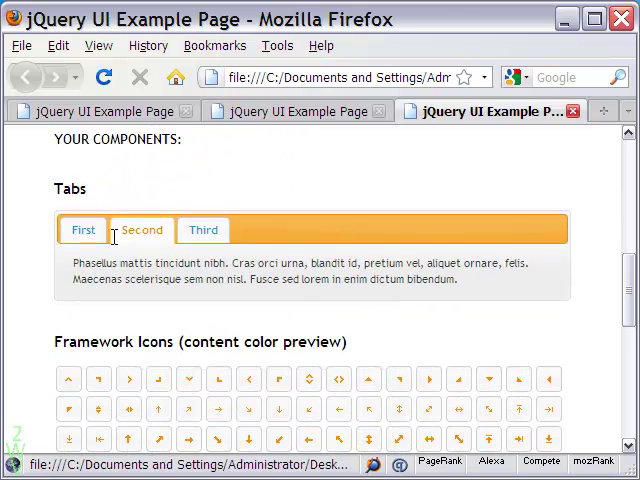
left_click(84, 230)
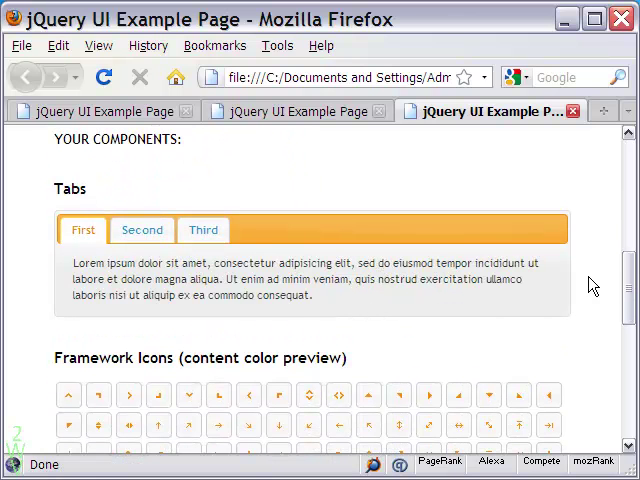
scroll("down", 3)
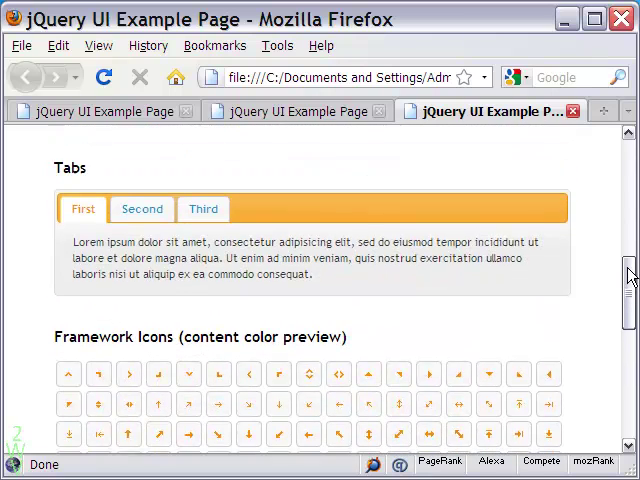
scroll("up", 3)
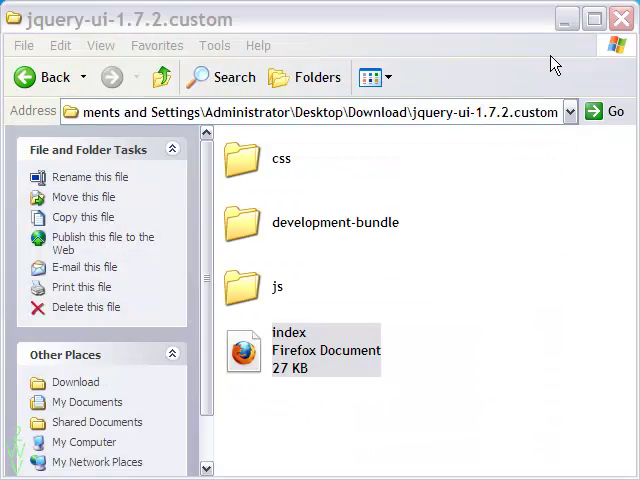
mouse_move(260, 188)
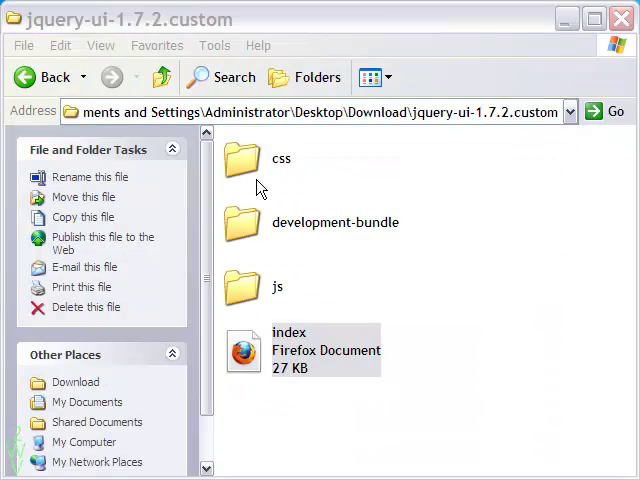
Browse the css ui-lightness stylesheet and theme images, then move to the js scripts folder.
double_click(280, 160)
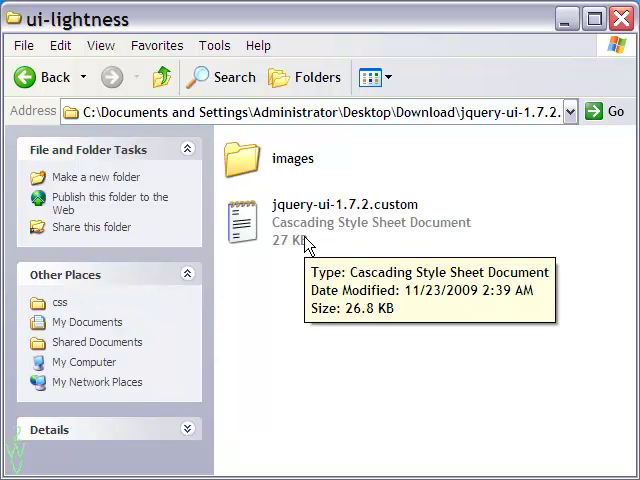
double_click(292, 158)
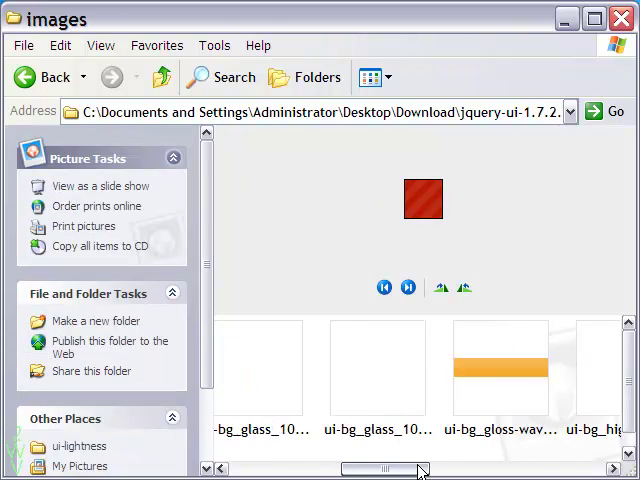
left_click_drag(410, 468, 556, 468)
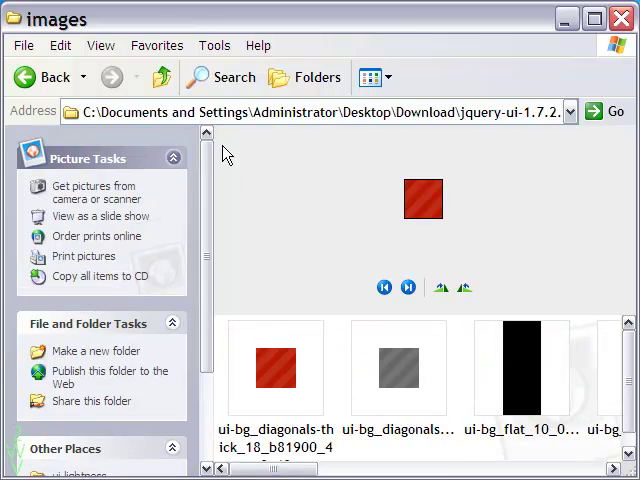
left_click(160, 76)
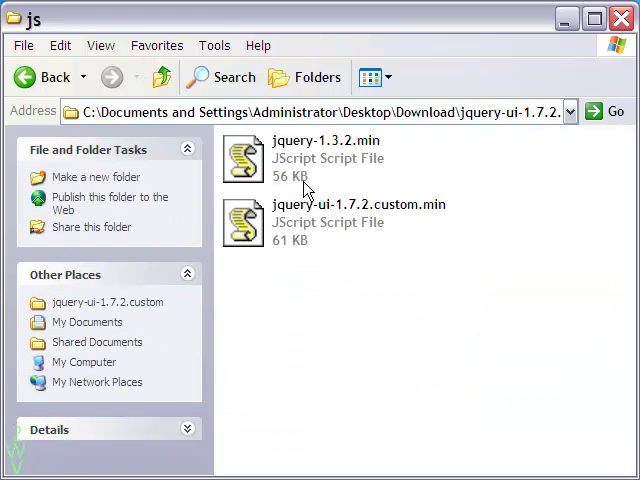
mouse_move(316, 254)
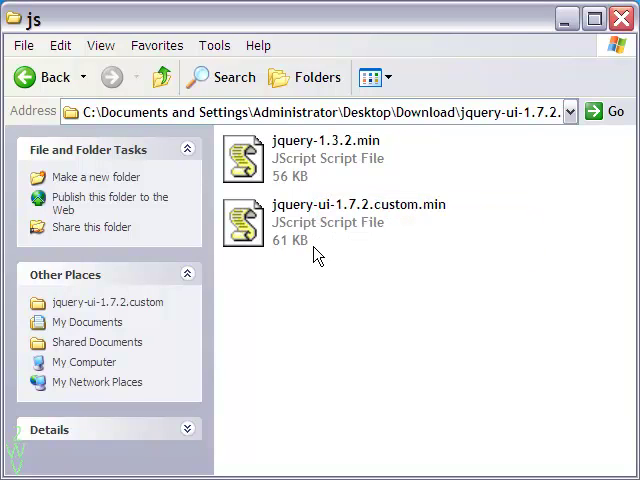
mouse_move(318, 244)
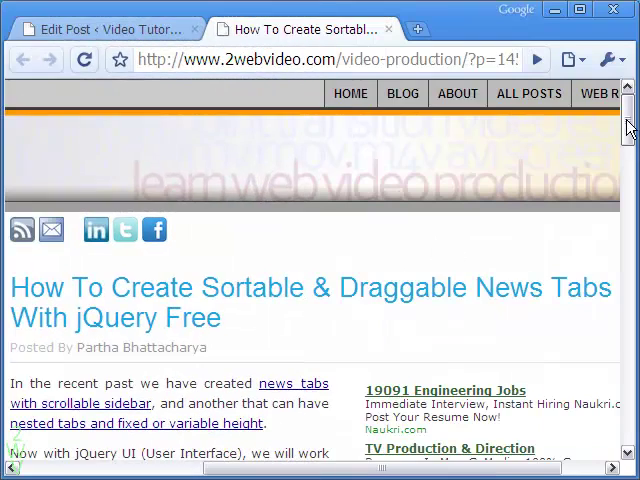
Select the demo's Second Tab and drag the tabs into Third, Second, First order.
scroll("down", 3)
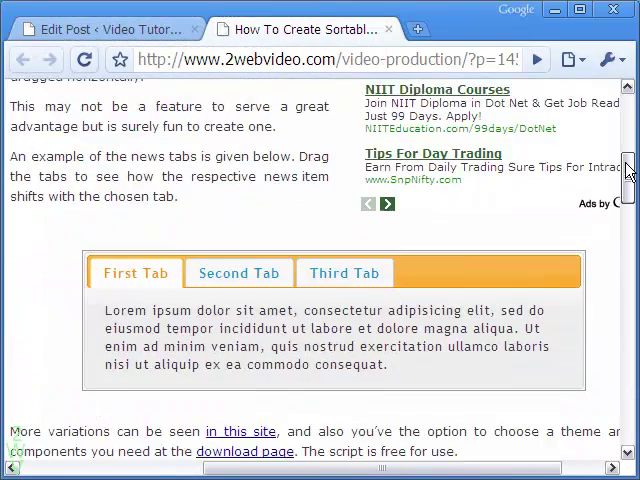
scroll("down", 3)
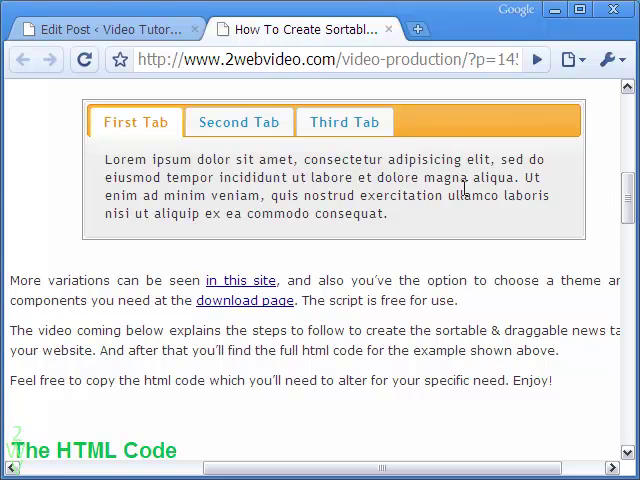
left_click(240, 122)
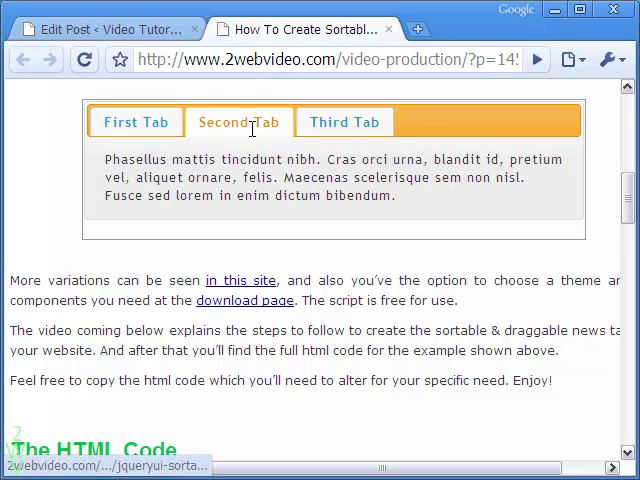
left_click(240, 120)
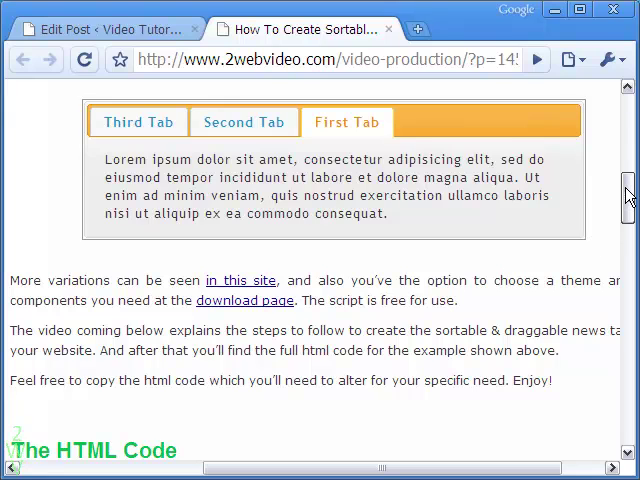
Scroll to The HTML Code box showing the highlighted sortable tabs script line.
scroll("down", 3)
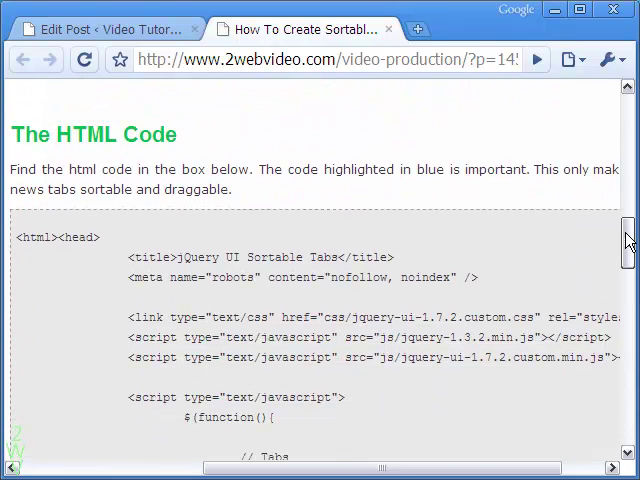
scroll("down", 3)
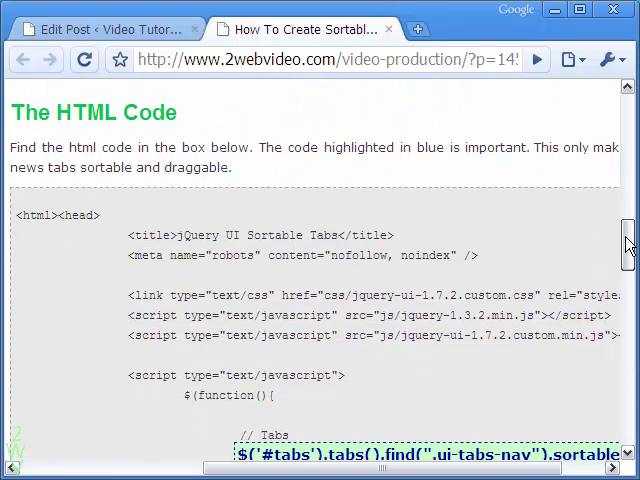
scroll("down", 3)
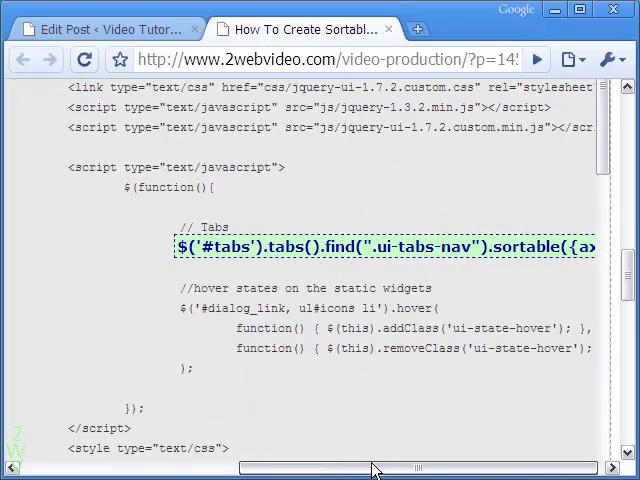
scroll("down", 3)
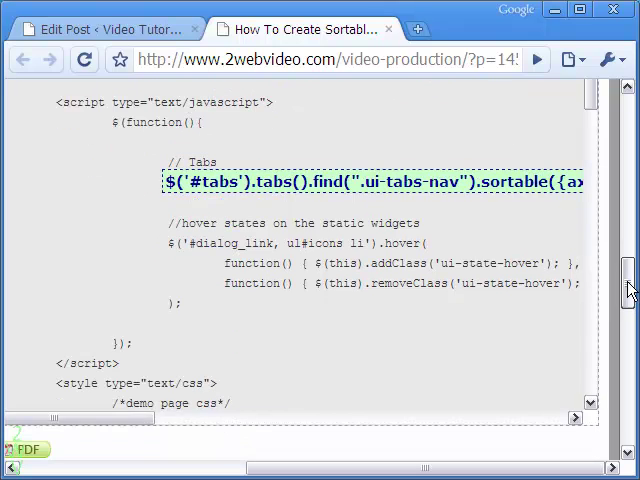